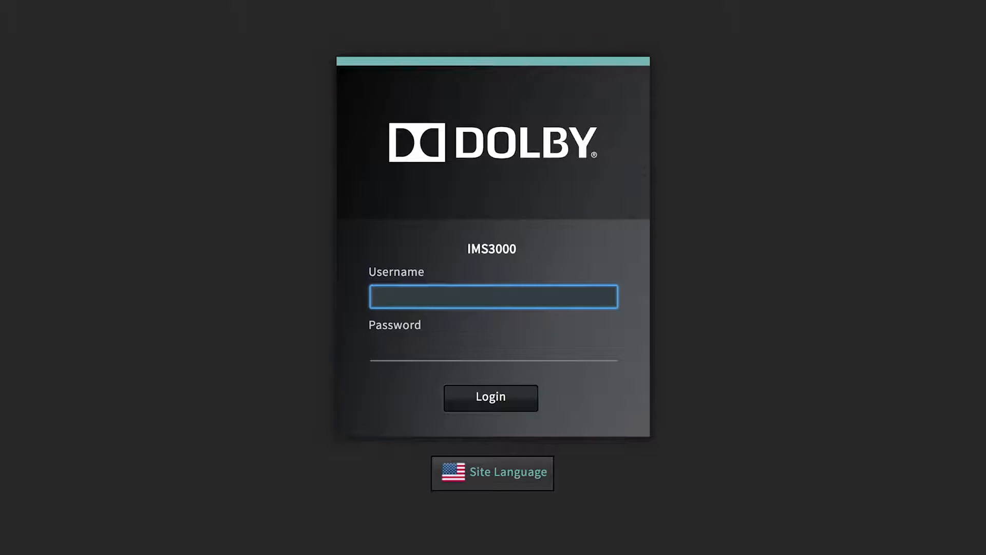
# - Enter username 'admin' and the password on the IMS3000 login page and submit
pyautogui.write('admin')
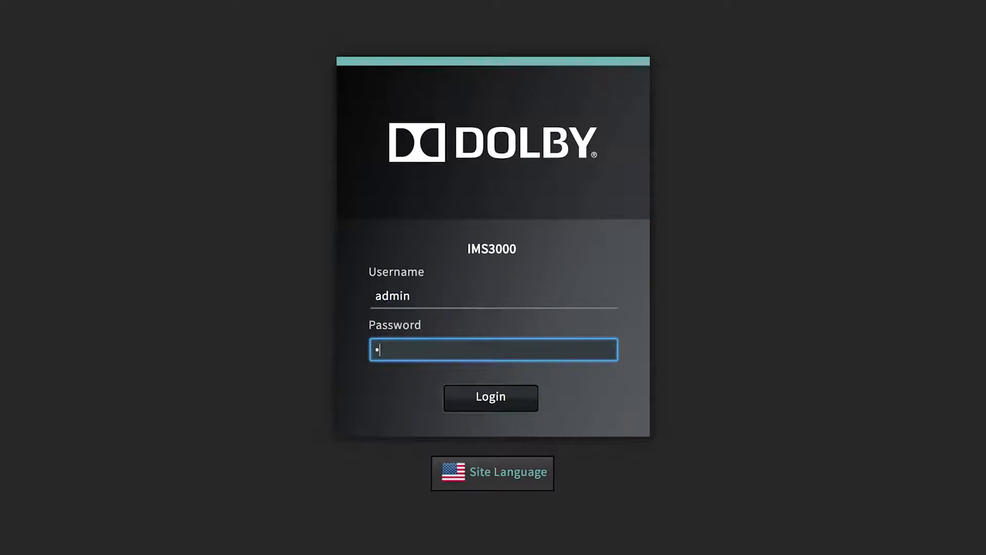
pyautogui.write('***')
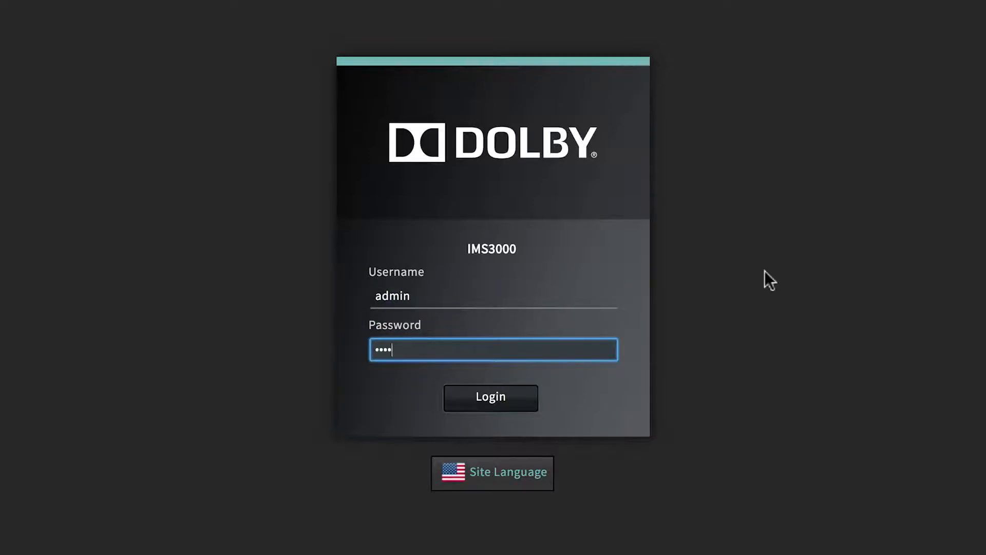
pyautogui.click(490, 397)
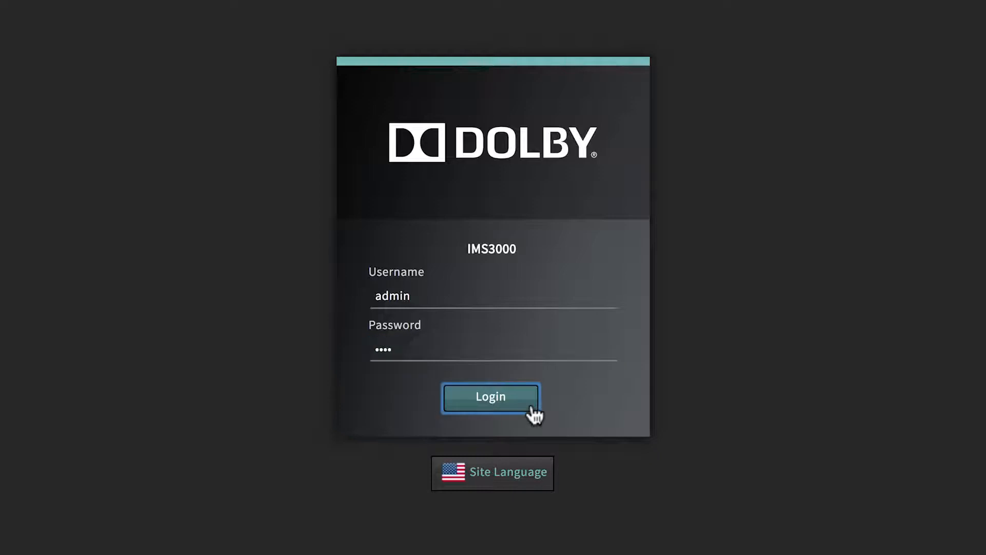
# - Sign in, then view the standby, restart, shutdown and logout options and cancel
pyautogui.click(491, 397)
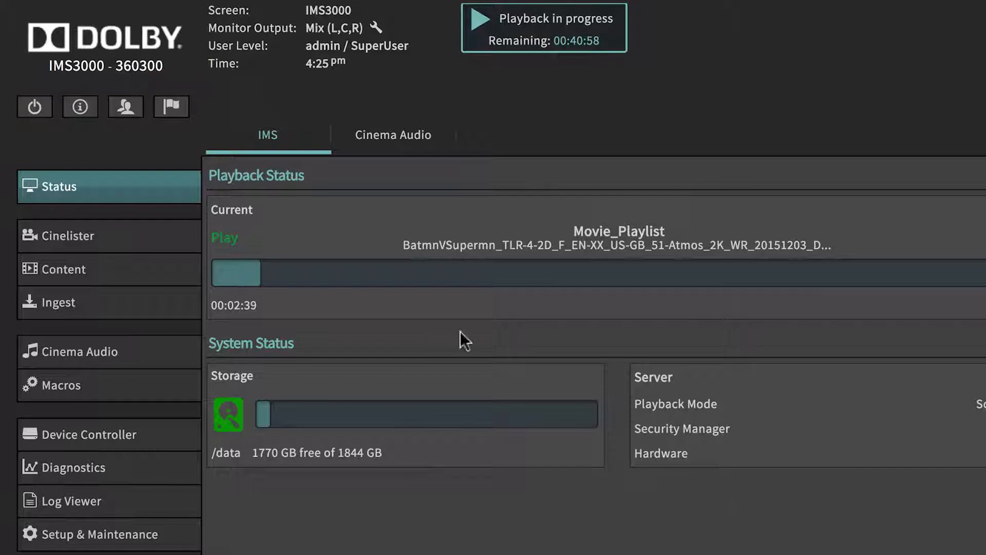
pyautogui.click(33, 105)
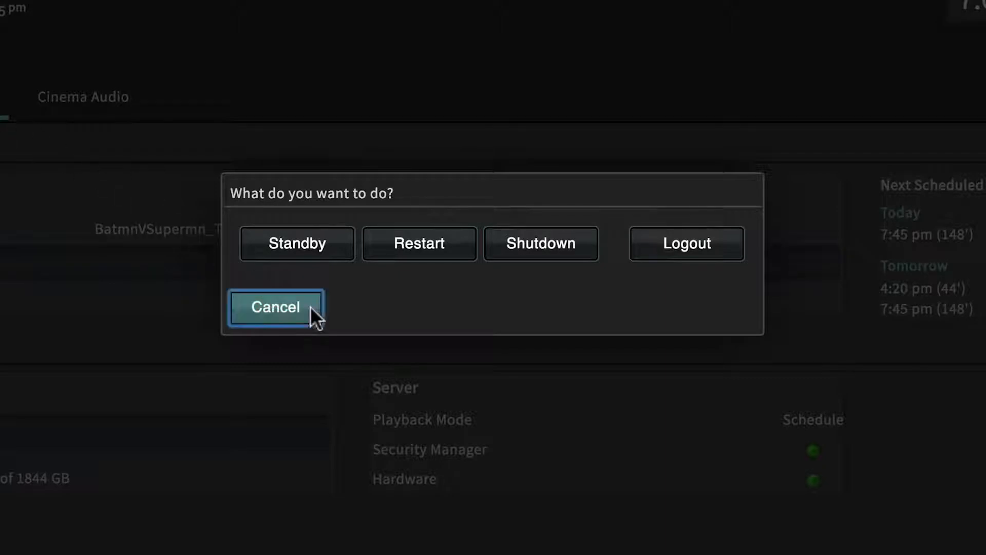
pyautogui.click(276, 308)
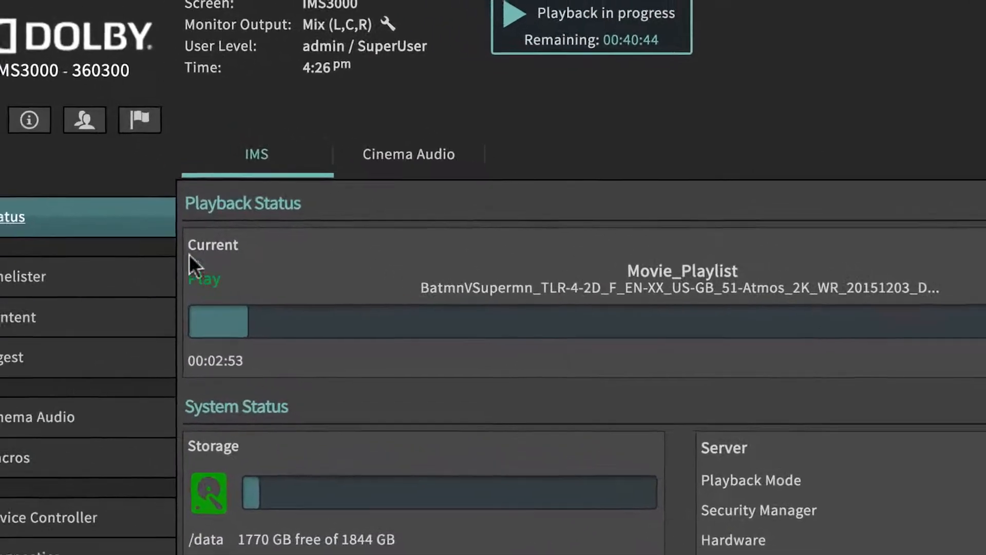
# - Check logged-in users in Session Viewer, then view the empty notifications list
pyautogui.click(118, 165)
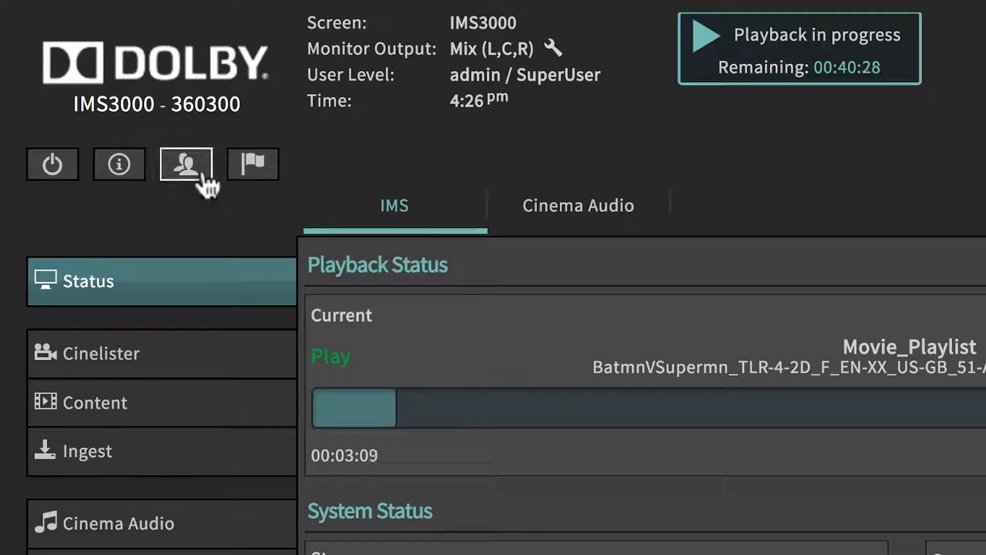
pyautogui.click(185, 164)
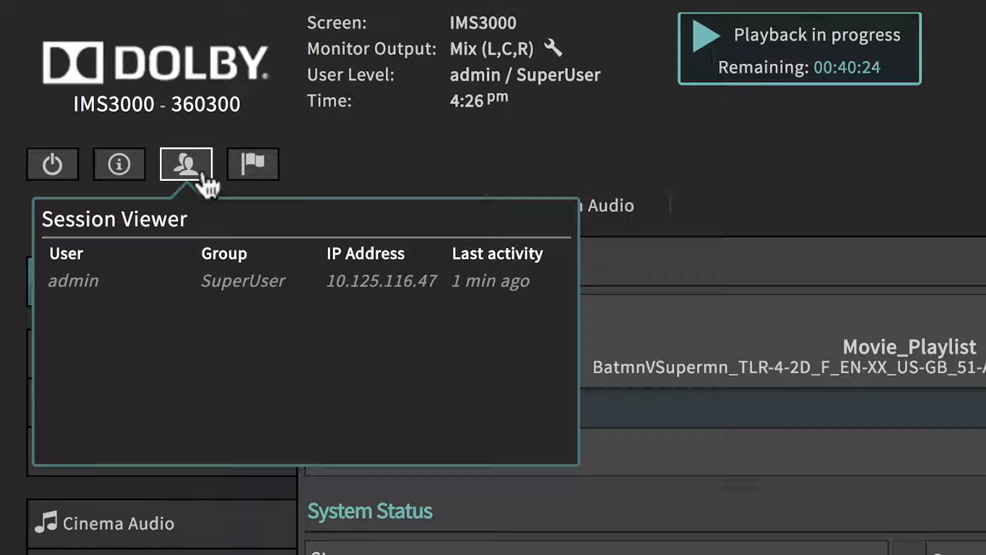
pyautogui.click(253, 165)
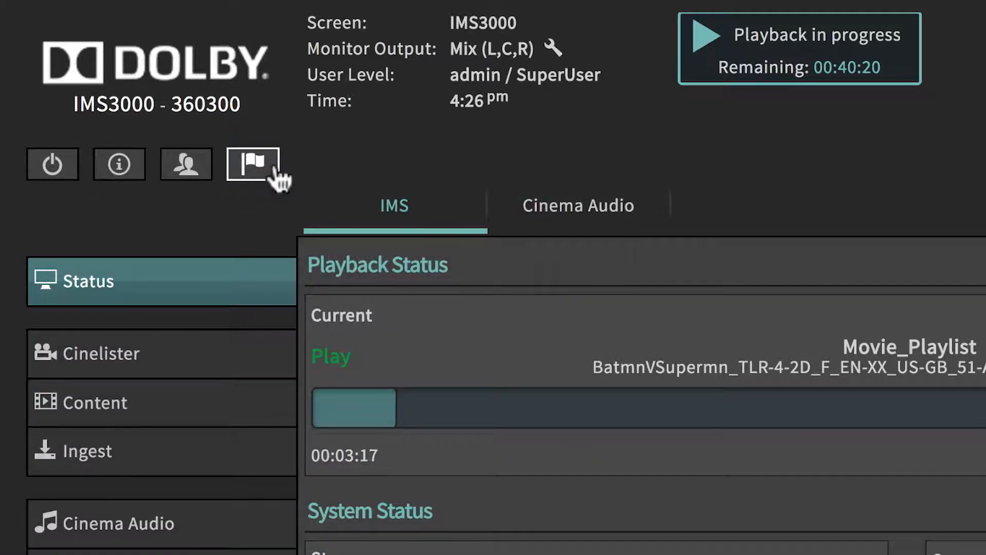
pyautogui.click(252, 164)
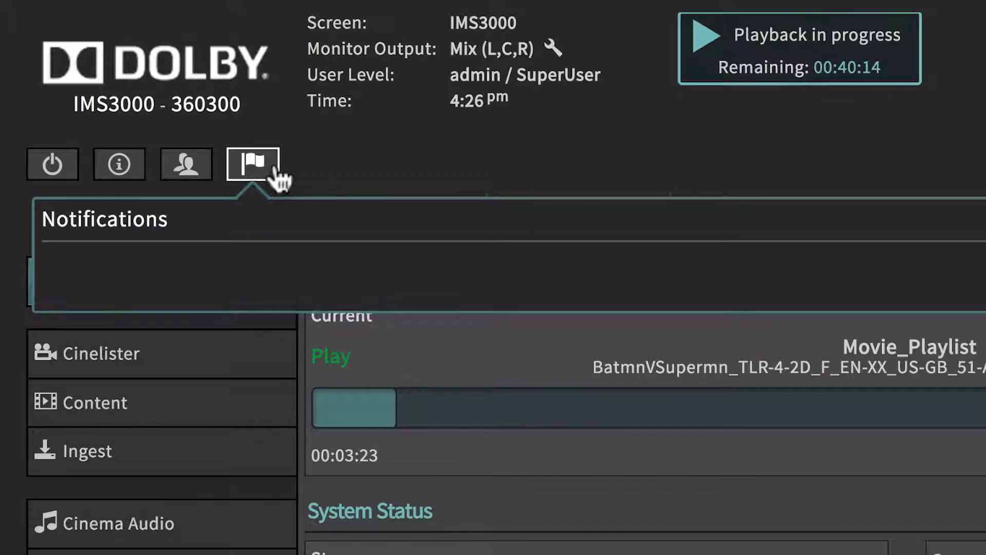
pyautogui.click(252, 164)
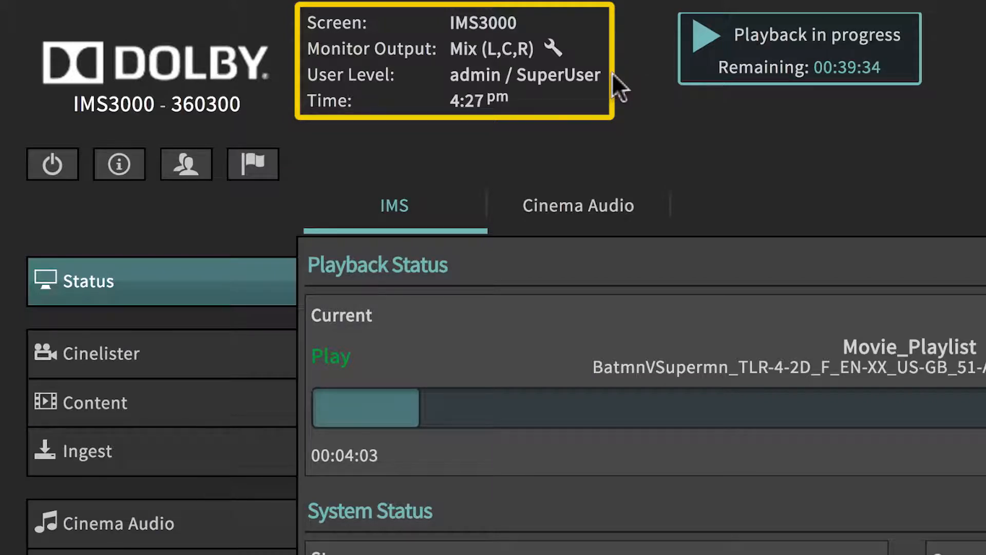
pyautogui.moveTo(619, 117)
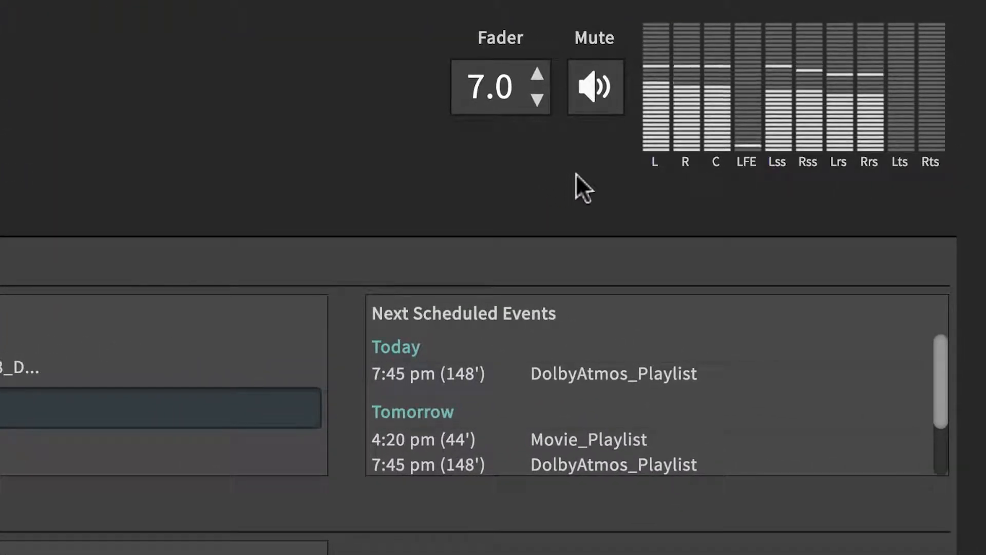
pyautogui.click(594, 87)
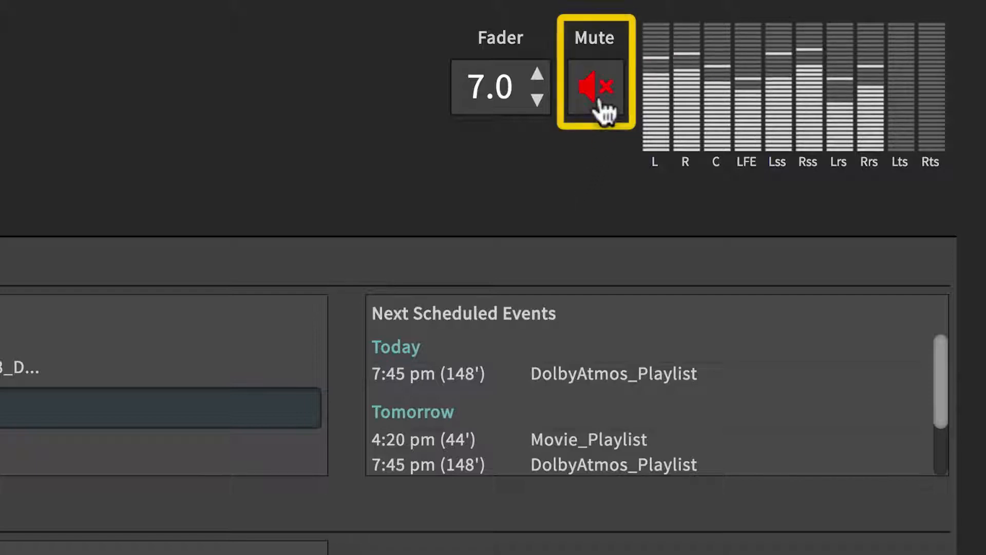
pyautogui.click(594, 87)
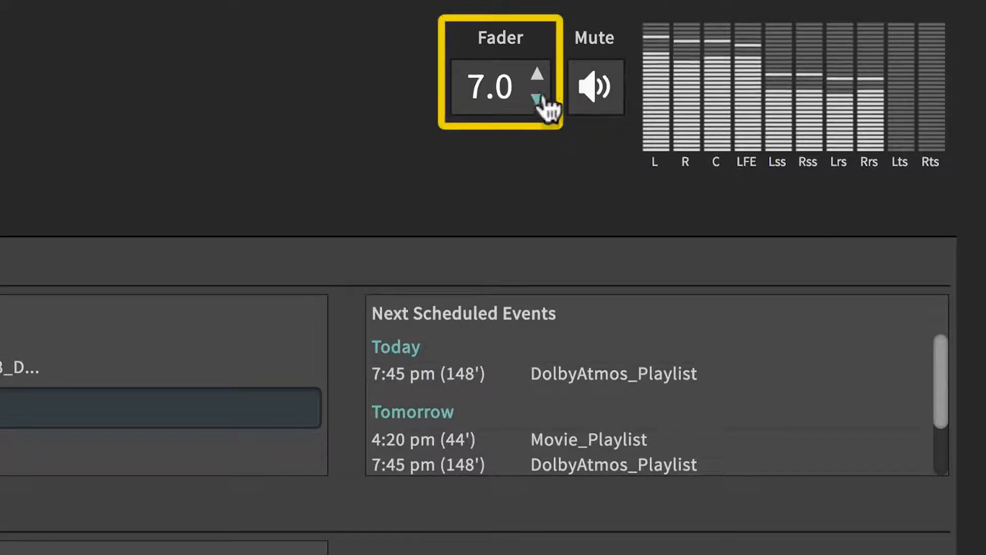
pyautogui.click(539, 76)
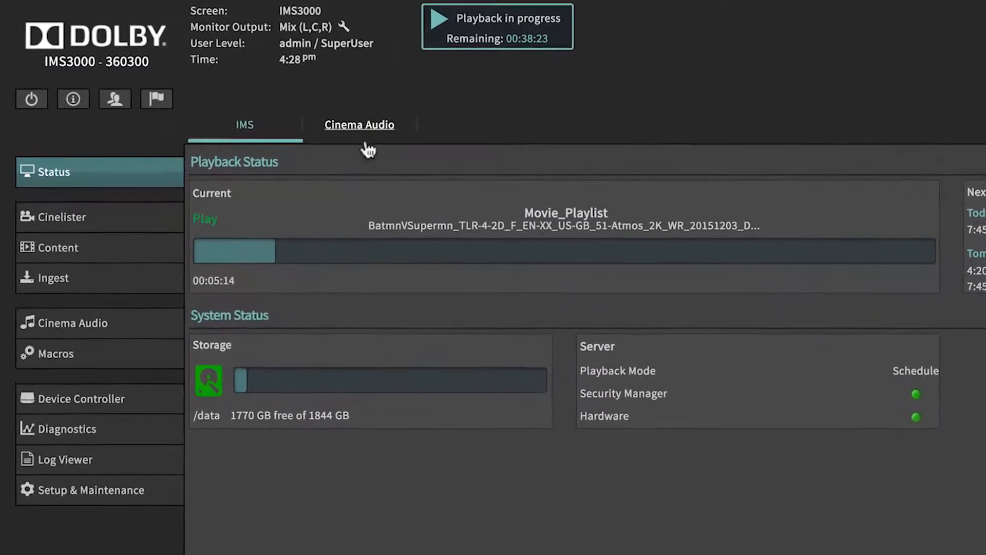
# - View the Cinema Audio status tab's configuration, then switch to Cinelister playback
pyautogui.click(359, 124)
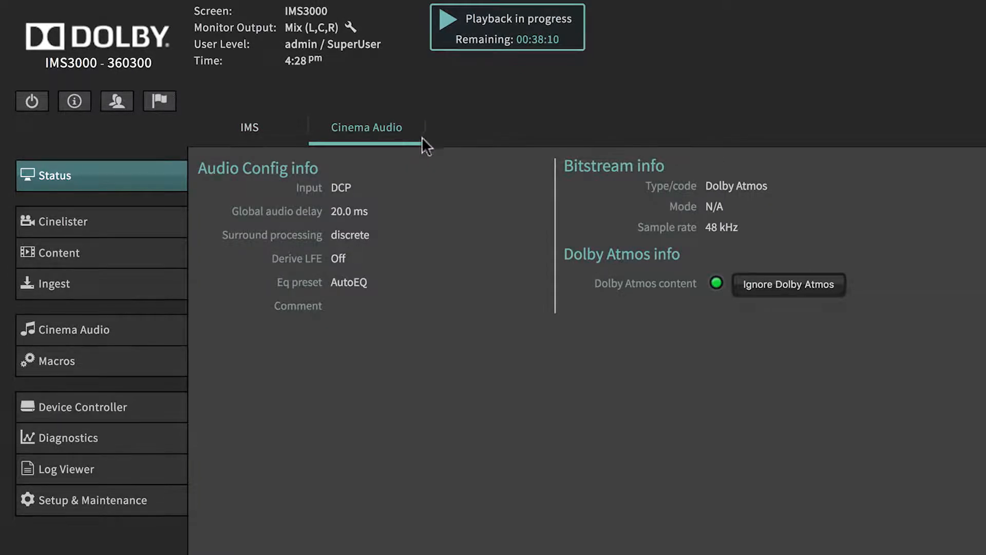
pyautogui.click(66, 221)
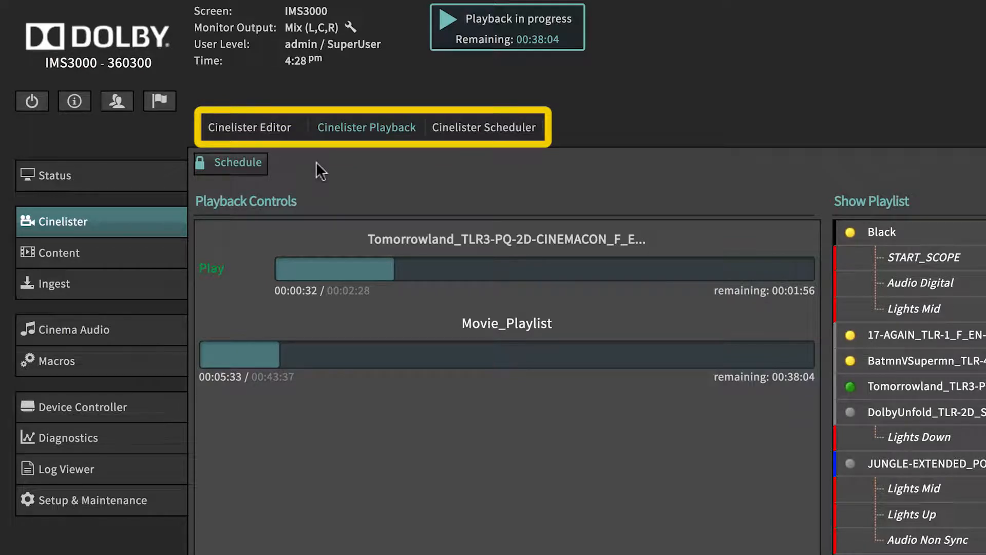
# - Browse the element library in the Cinelister playlist editor
pyautogui.click(250, 127)
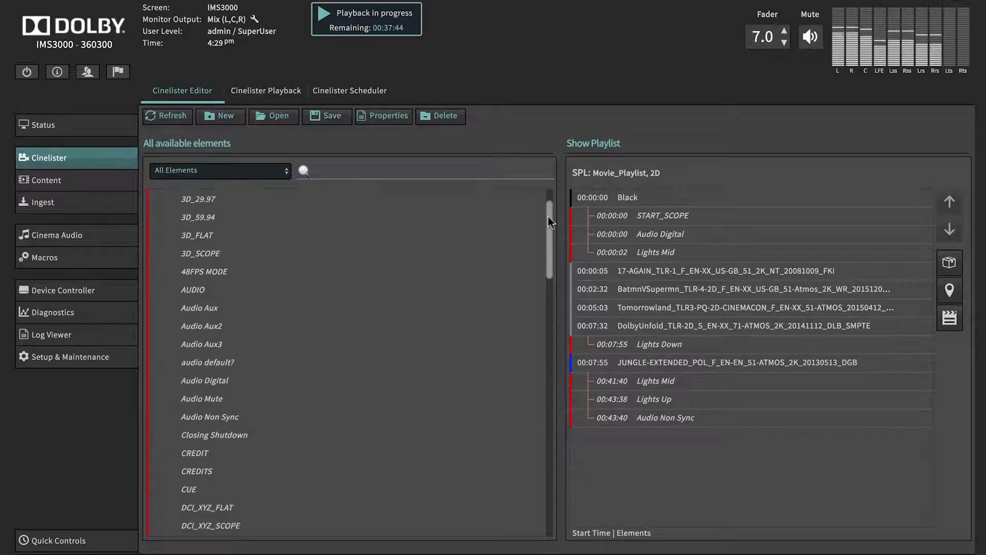
pyautogui.scroll(-3)
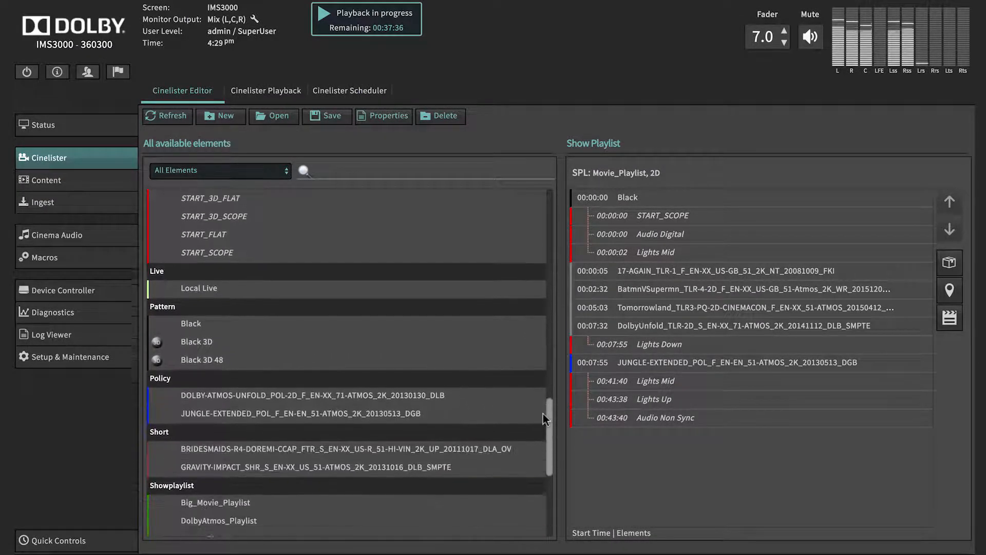
pyautogui.scroll(-3)
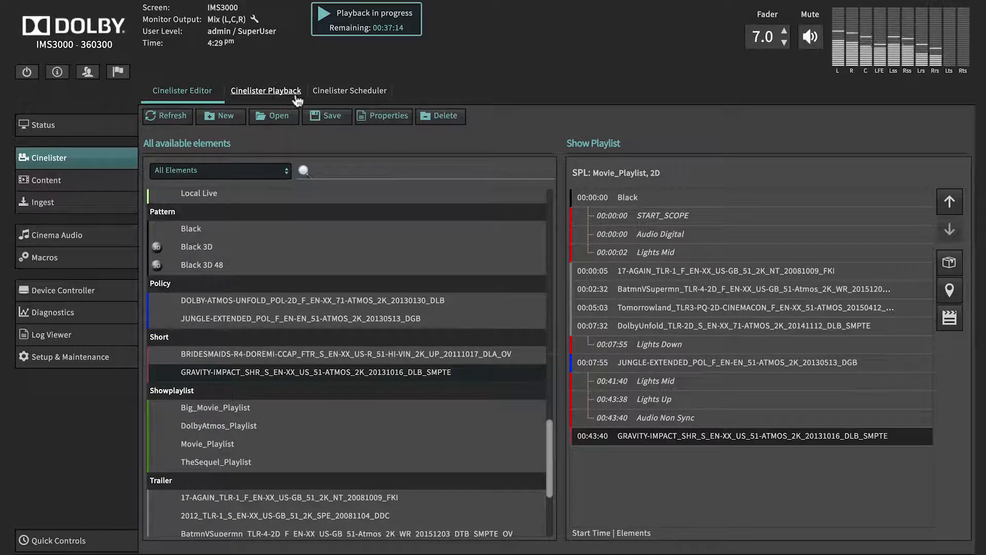
# - Switch playback to manual transport control, then return it to scheduled mode
pyautogui.click(266, 90)
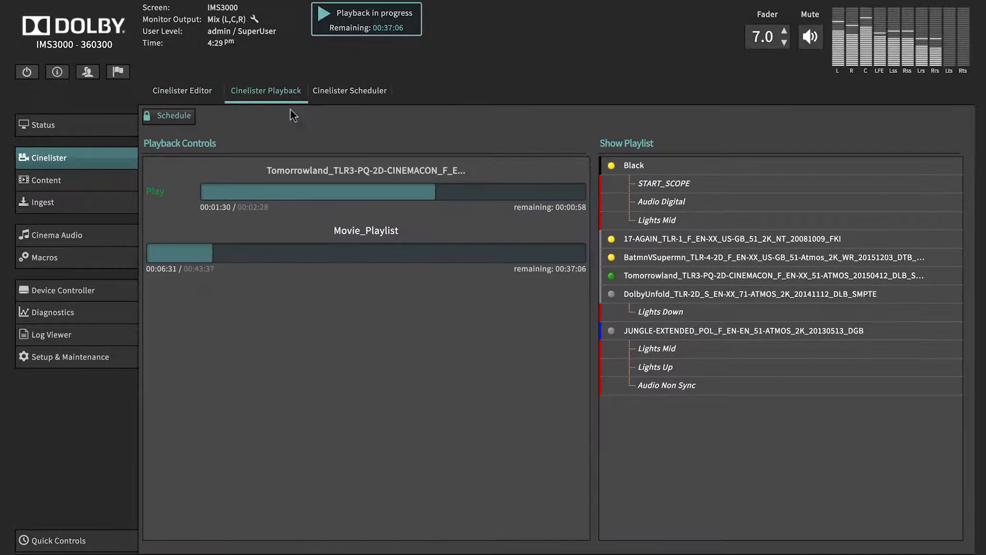
pyautogui.click(168, 116)
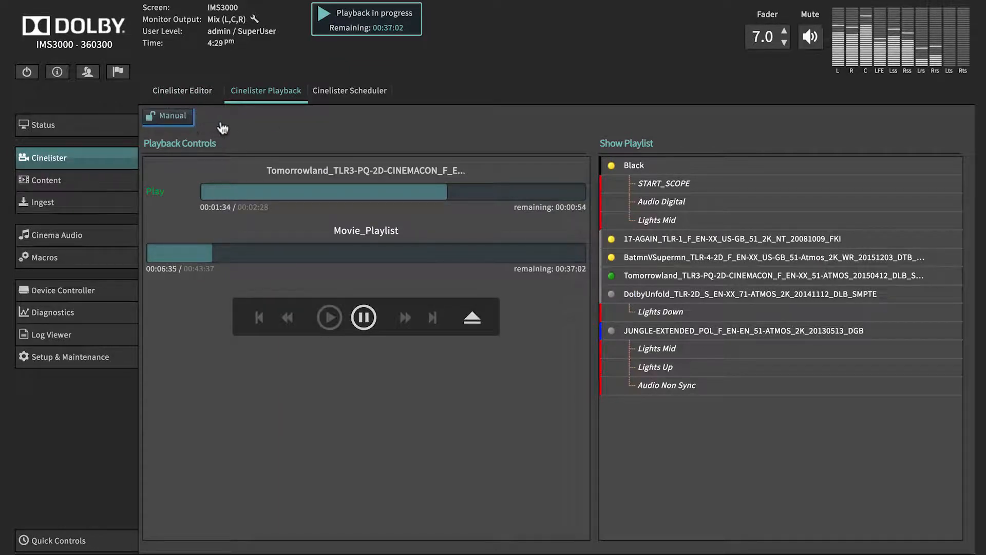
pyautogui.click(168, 116)
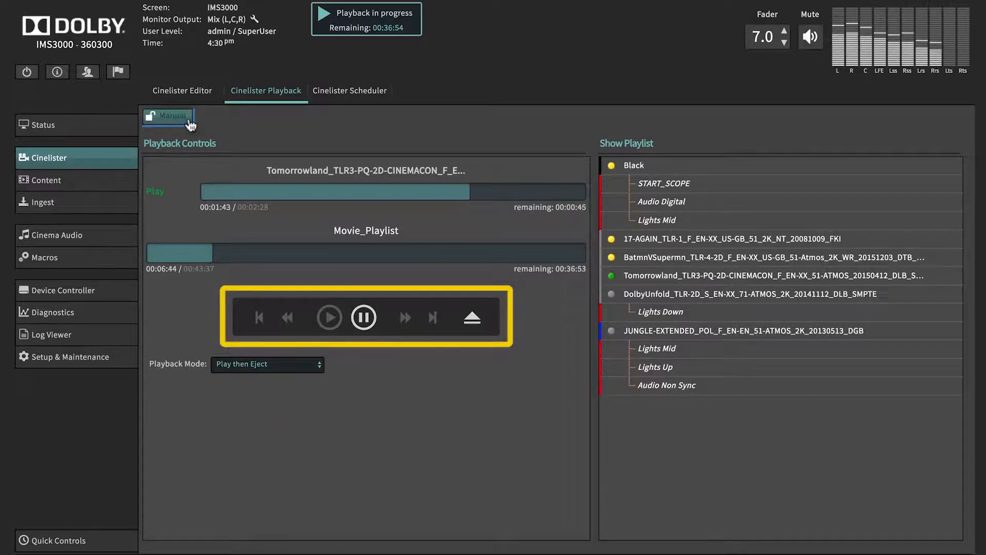
pyautogui.click(168, 115)
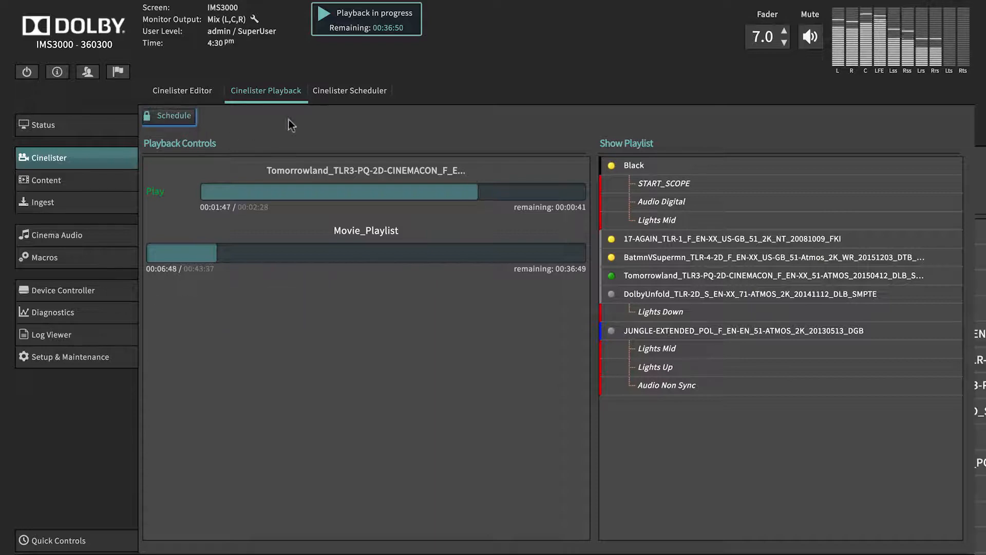
# - View the weekly Scheduler calendar, cancel a new schedule, then go to Content
pyautogui.click(349, 90)
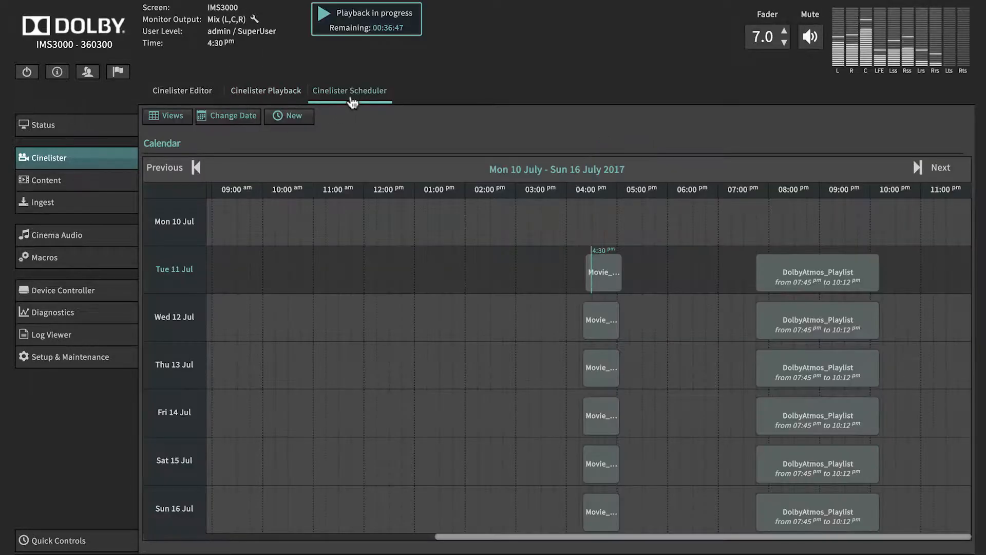
pyautogui.click(289, 115)
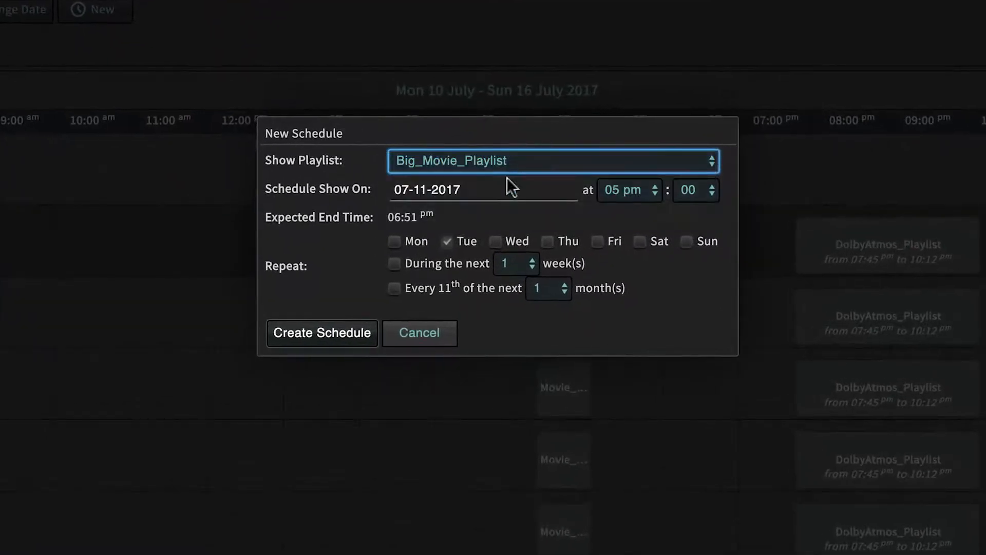
pyautogui.click(641, 241)
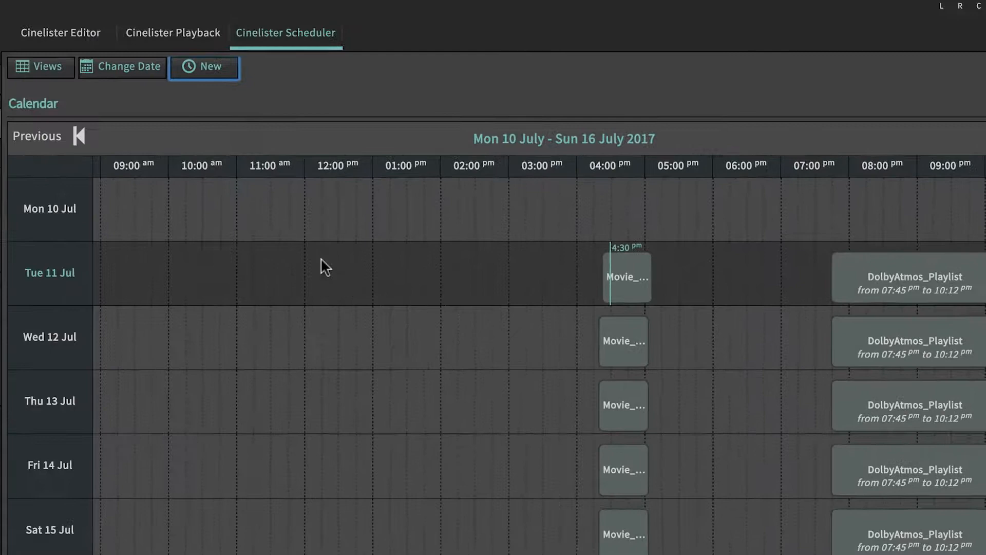
pyautogui.click(52, 208)
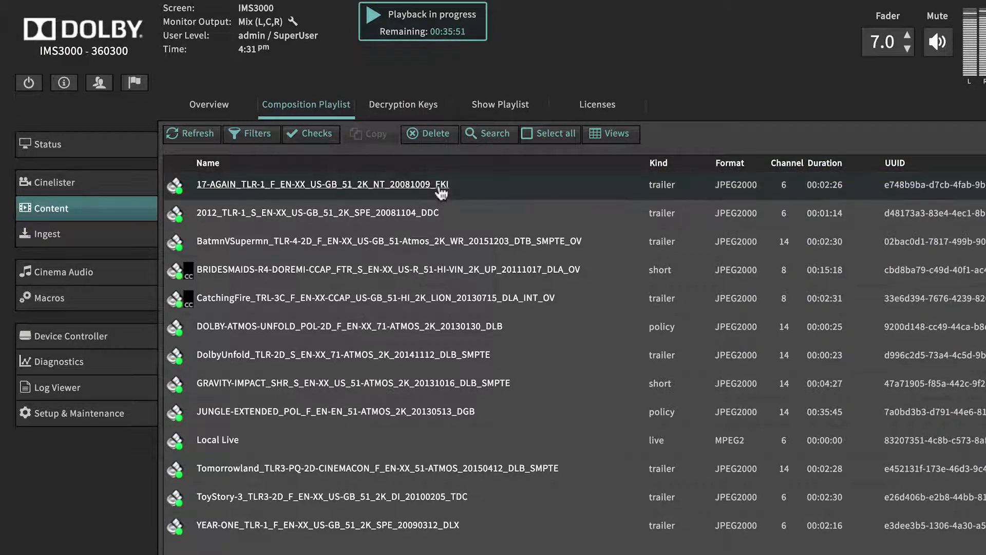
# - Review the 17-AGAIN trailer's CPL details, Audio Mapping and Settings tabs, then close
pyautogui.doubleClick(324, 185)
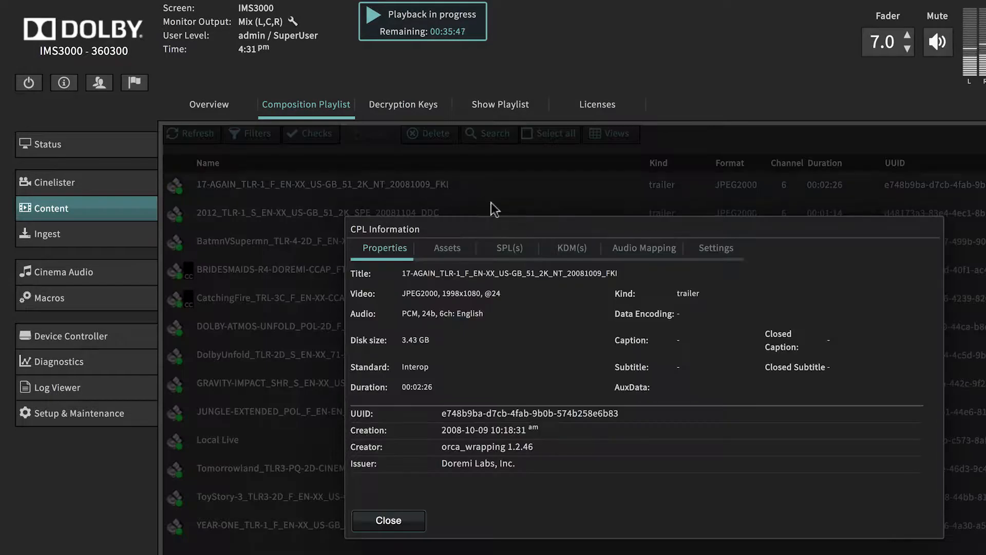
pyautogui.click(643, 247)
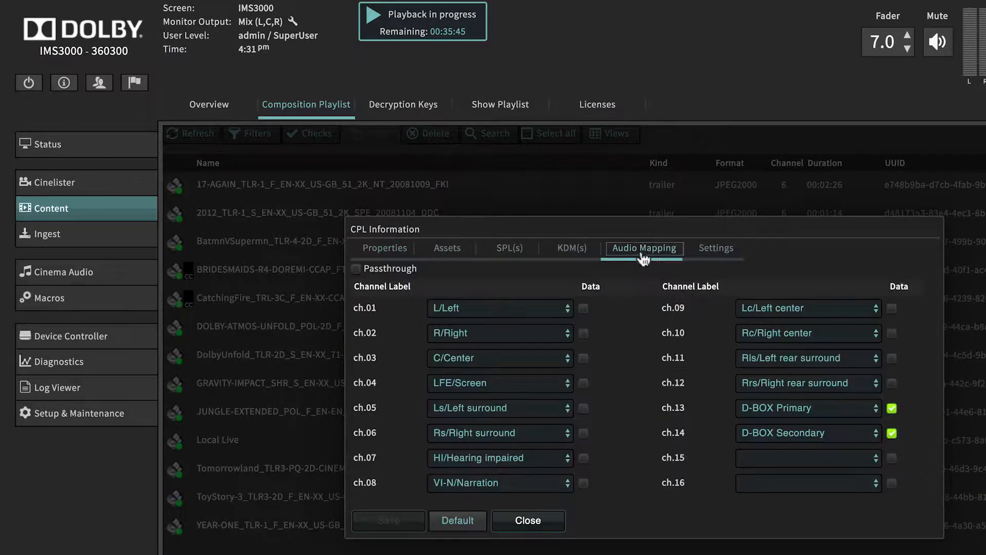
pyautogui.click(715, 247)
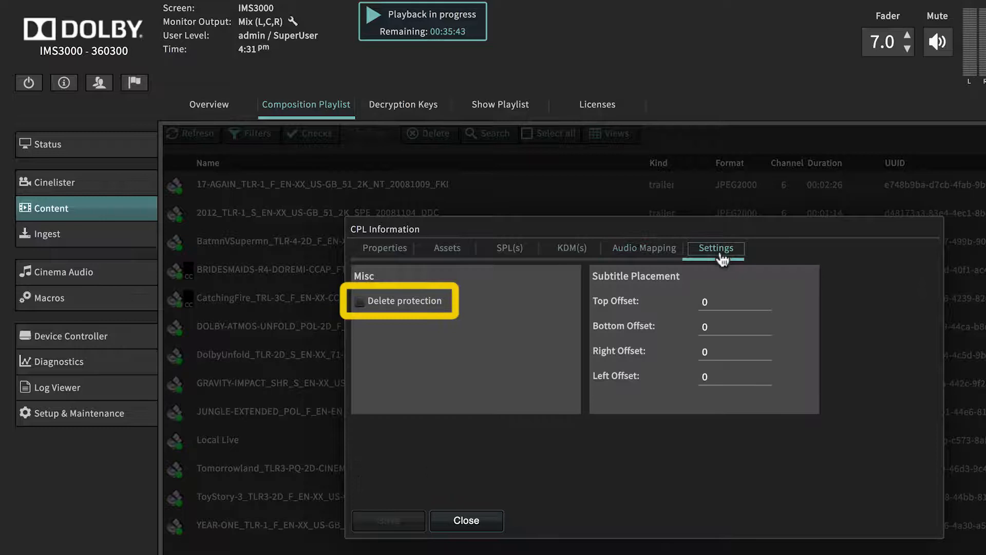
pyautogui.click(465, 520)
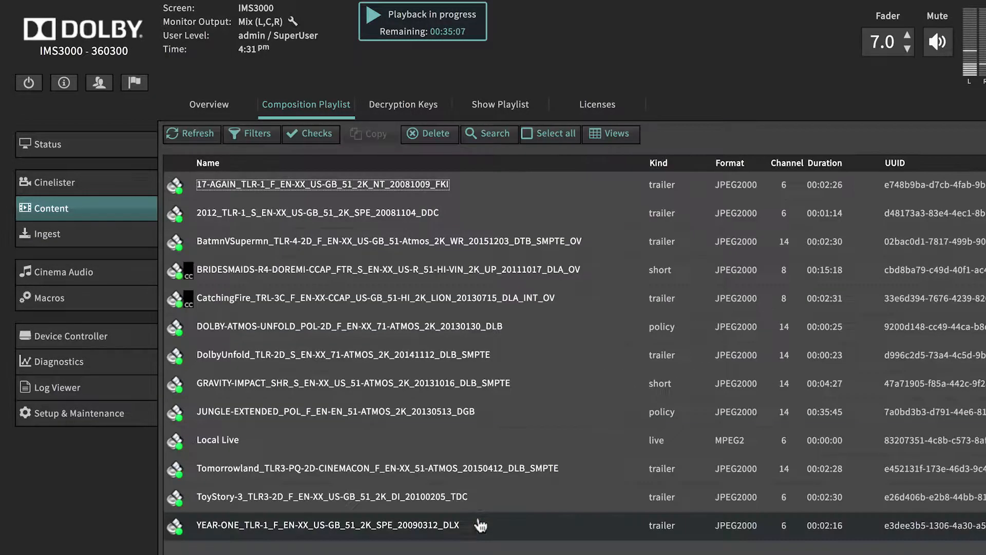
# - On Decryption Keys, check which composition a KDM unlocks, then close it
pyautogui.click(404, 103)
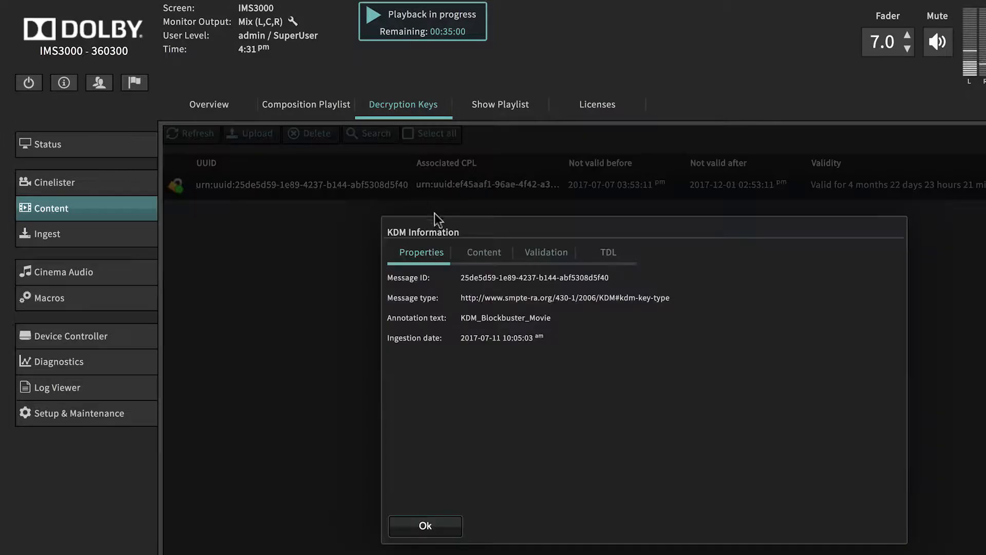
pyautogui.click(483, 253)
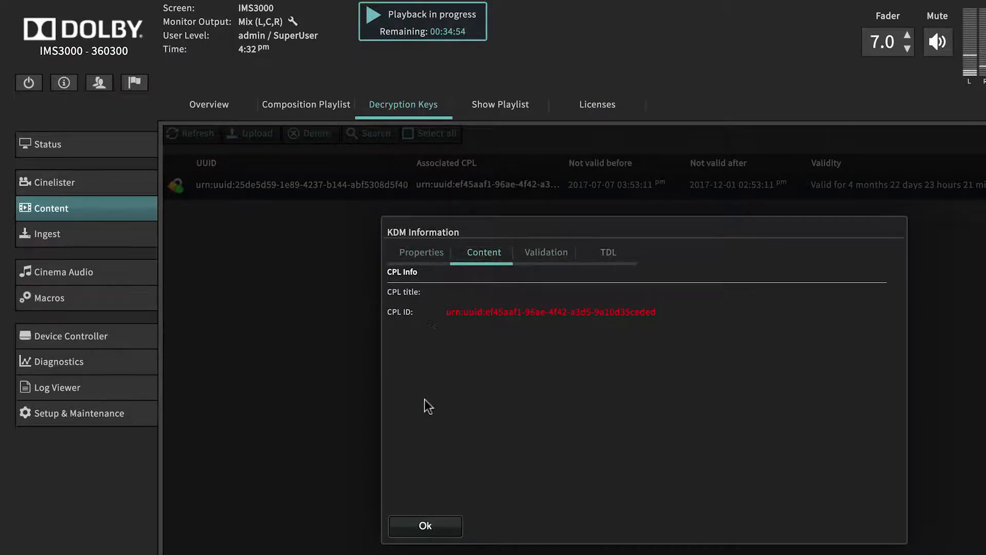
pyautogui.click(425, 525)
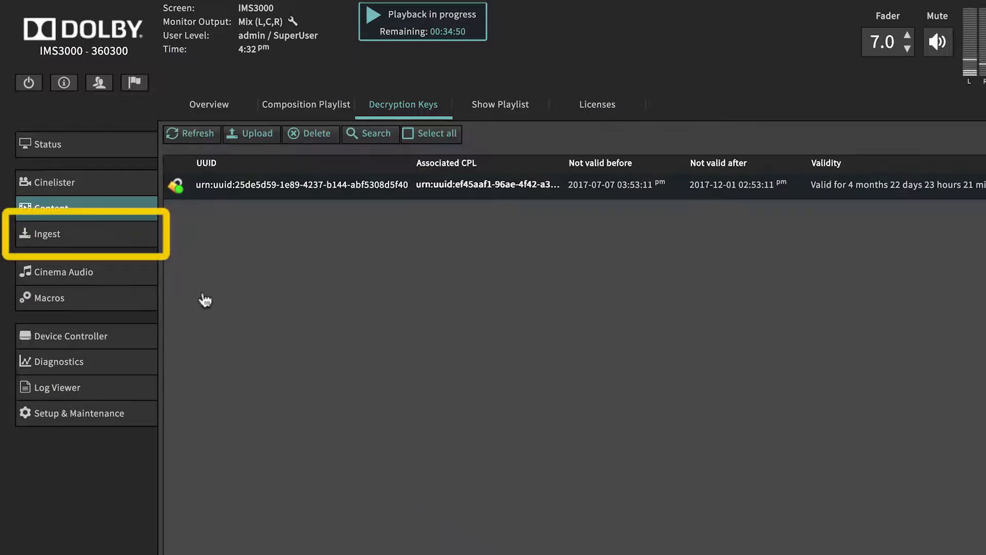
# - On the Ingest page, list the available scan locations, then view the Upload page
pyautogui.click(48, 234)
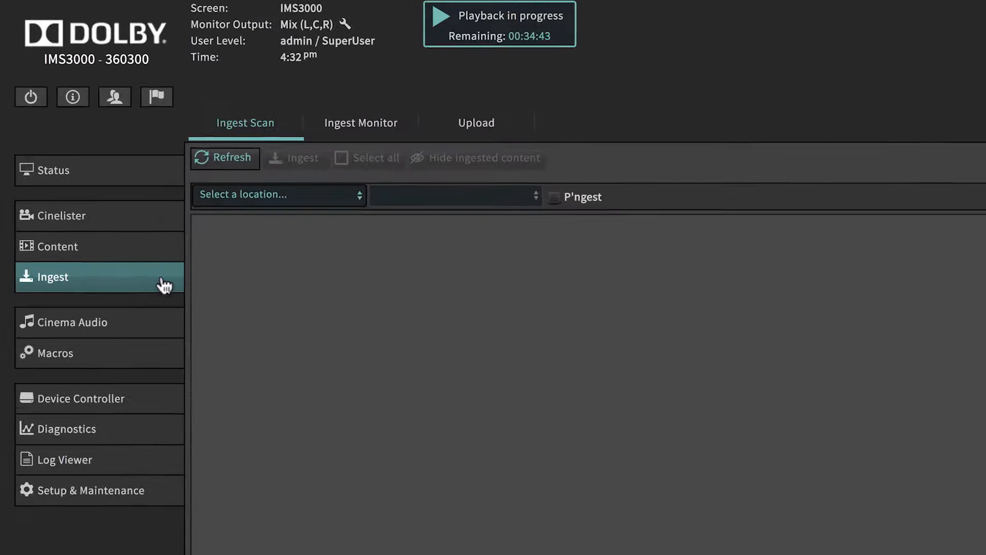
pyautogui.click(277, 195)
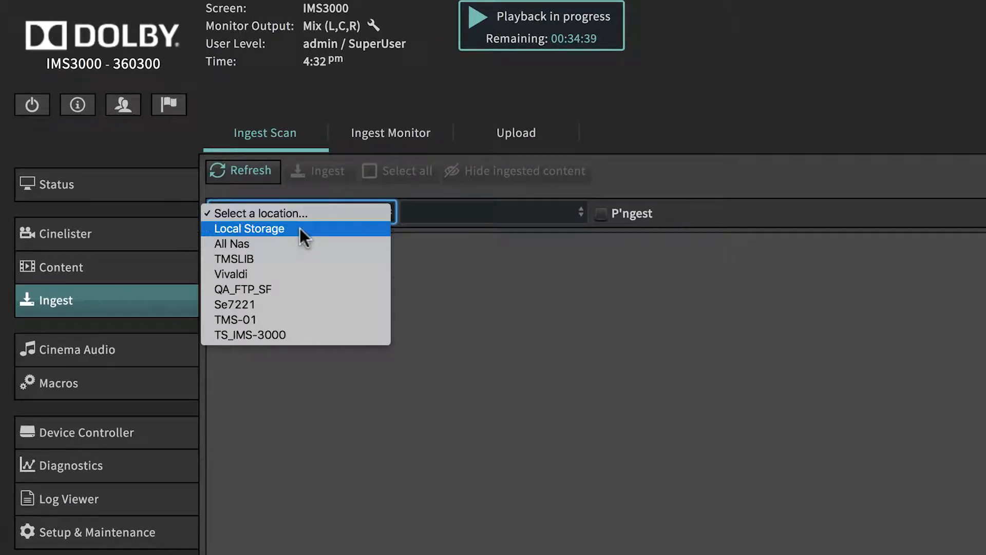
pyautogui.moveTo(308, 258)
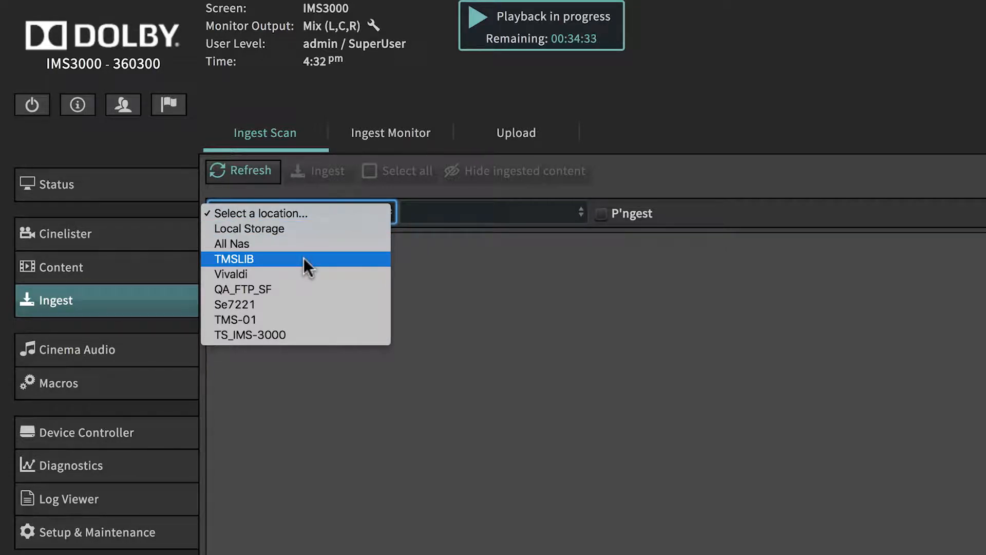
pyautogui.moveTo(308, 274)
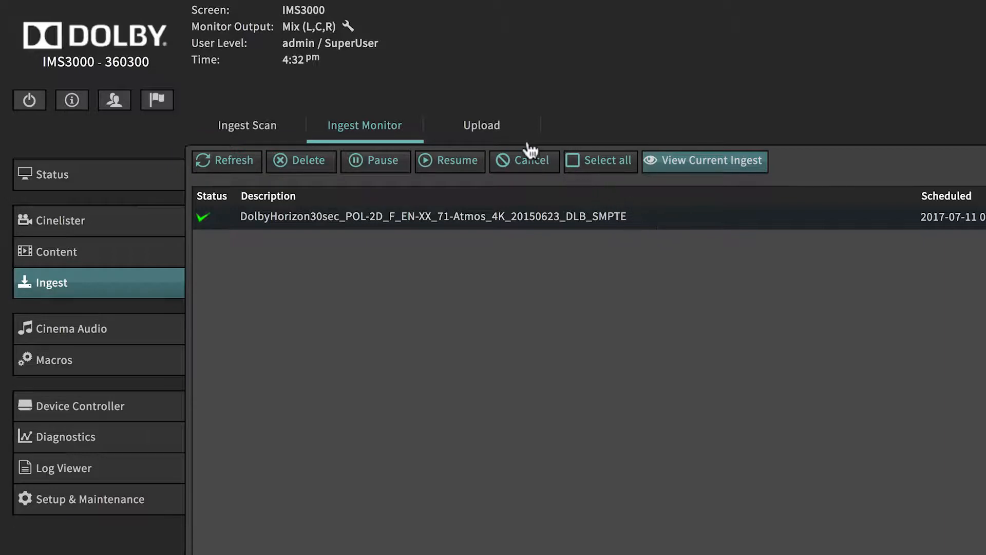
pyautogui.click(481, 125)
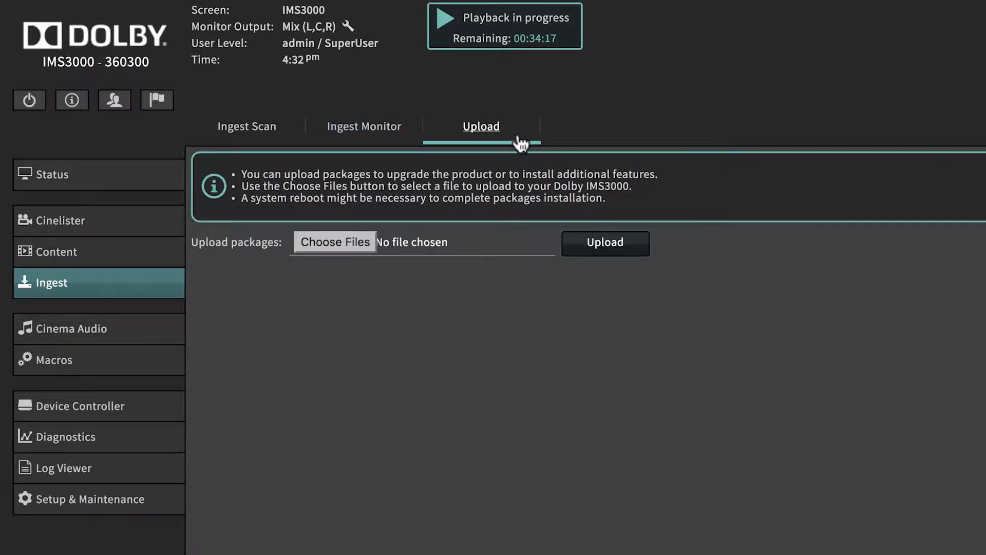